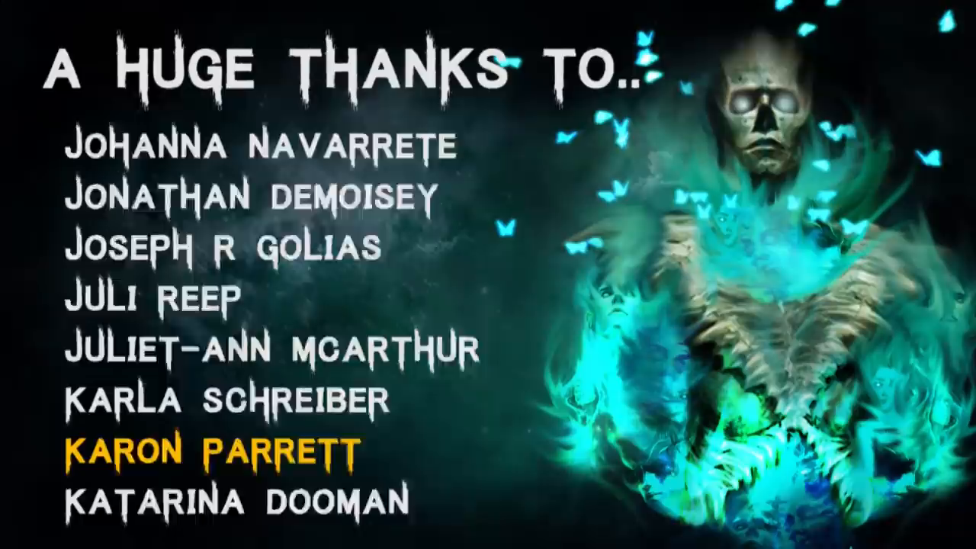
scroll("down", 3)
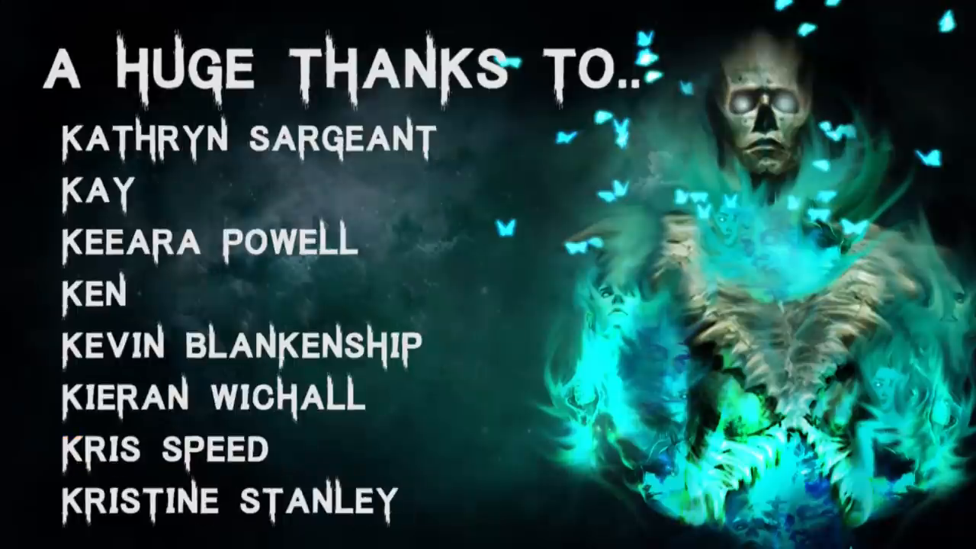